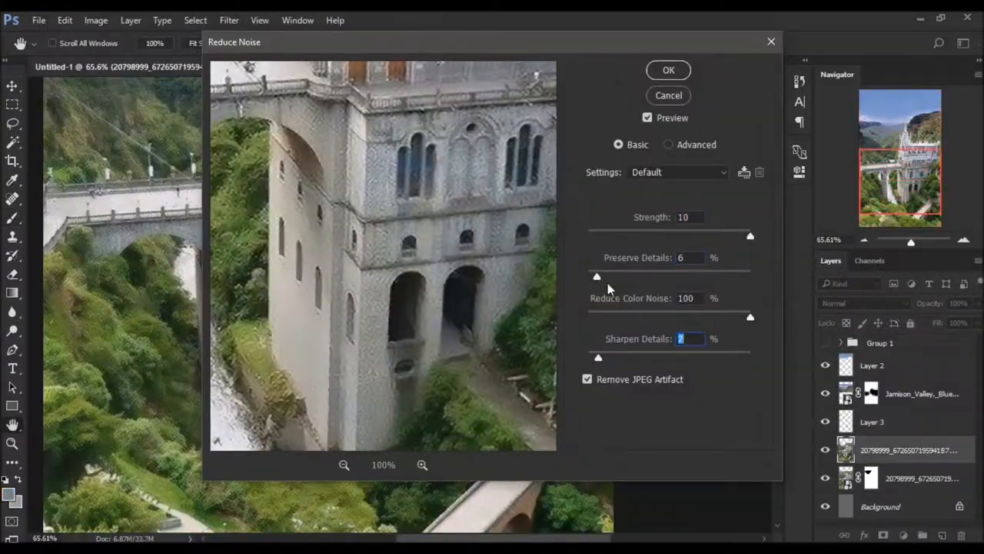
Step: Reduce noise with Strength 10, Preserve Details 6%, Color Noise 100%, and JPEG artifact removal
{"action": "left_click", "coordinate": [667, 70]}
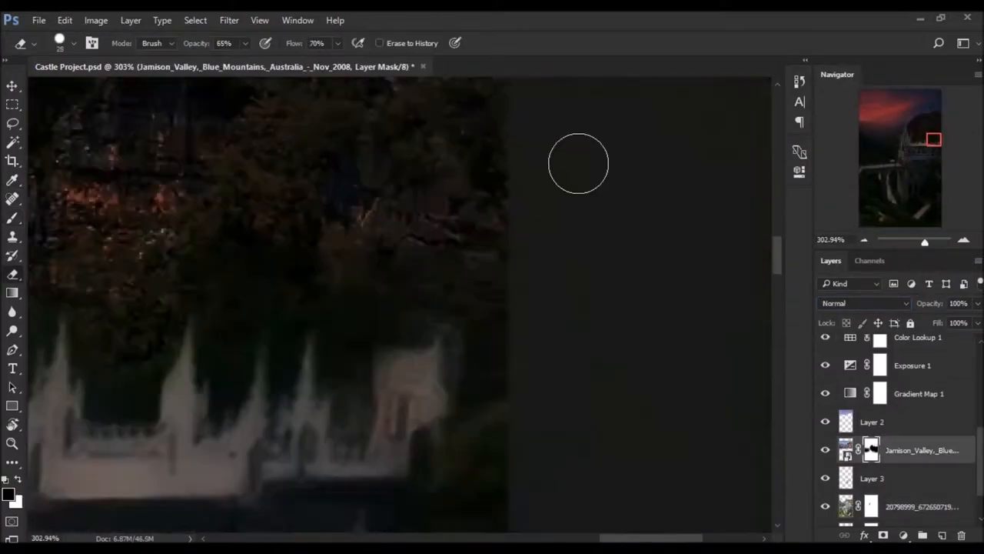
Step: Scroll down to bring the mountain layer's mask work into view
{"action": "scroll", "scroll_direction": "down", "scroll_amount": 3}
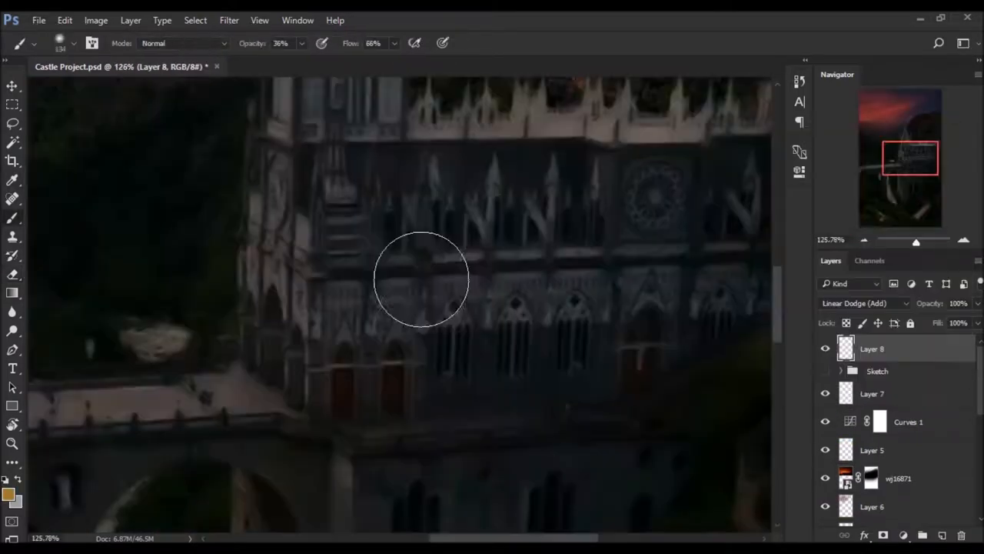
Step: Apply a Gaussian Blur of about 45.8 pixels to the Layer 8 glow
{"action": "left_click", "coordinate": [229, 20]}
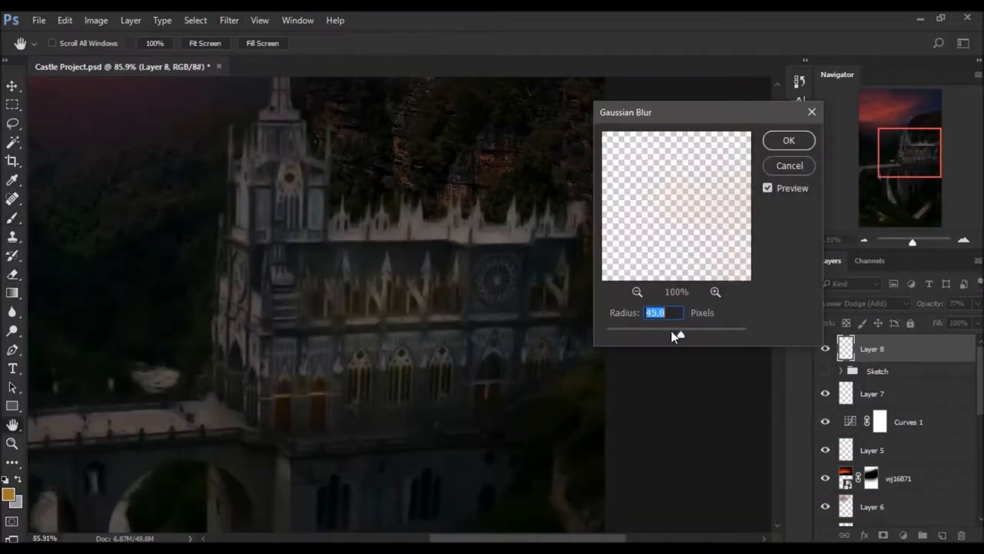
{"action": "left_click", "coordinate": [788, 140]}
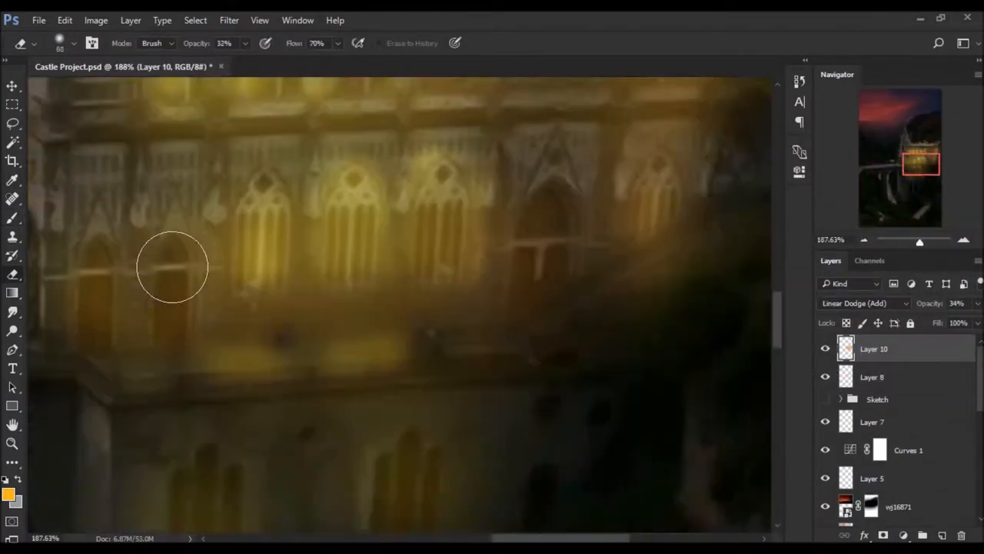
Step: Erase the stray yellow light spilling around the castle windows
{"action": "left_click", "coordinate": [873, 376]}
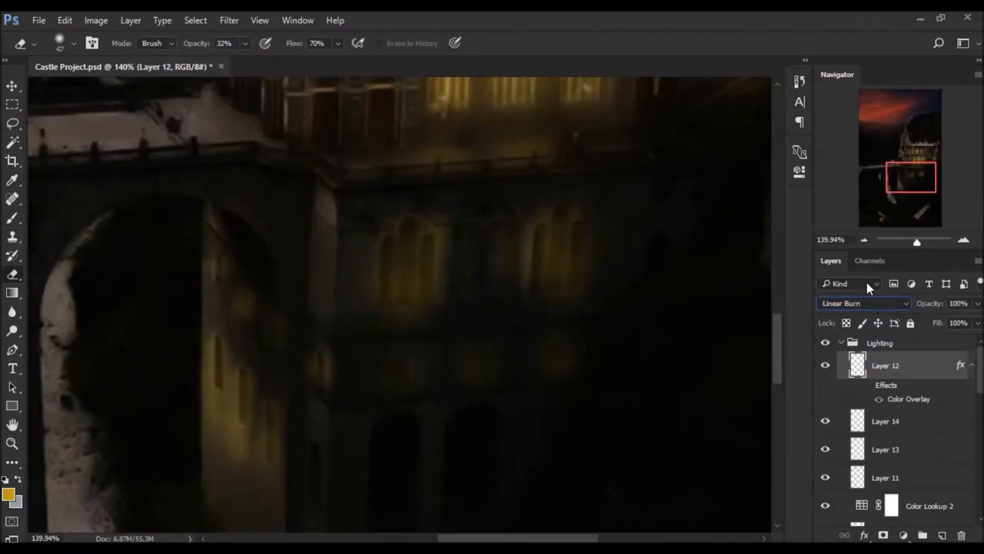
Step: Smudge the Layer 14 window glow, then start a 3 px Field Blur on the merged layer
{"action": "left_click", "coordinate": [885, 420]}
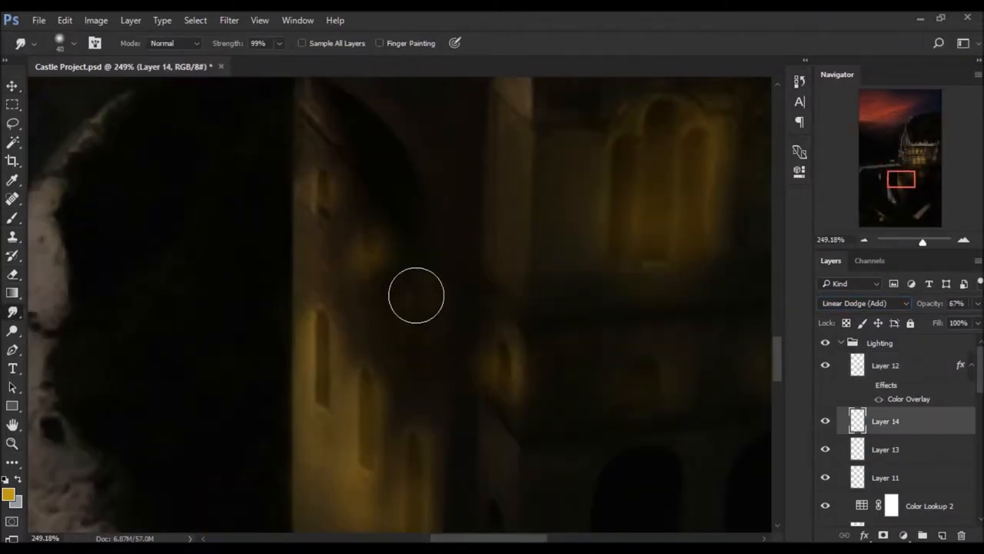
{"action": "left_click_drag", "start_coordinate": [415, 296], "coordinate": [257, 359]}
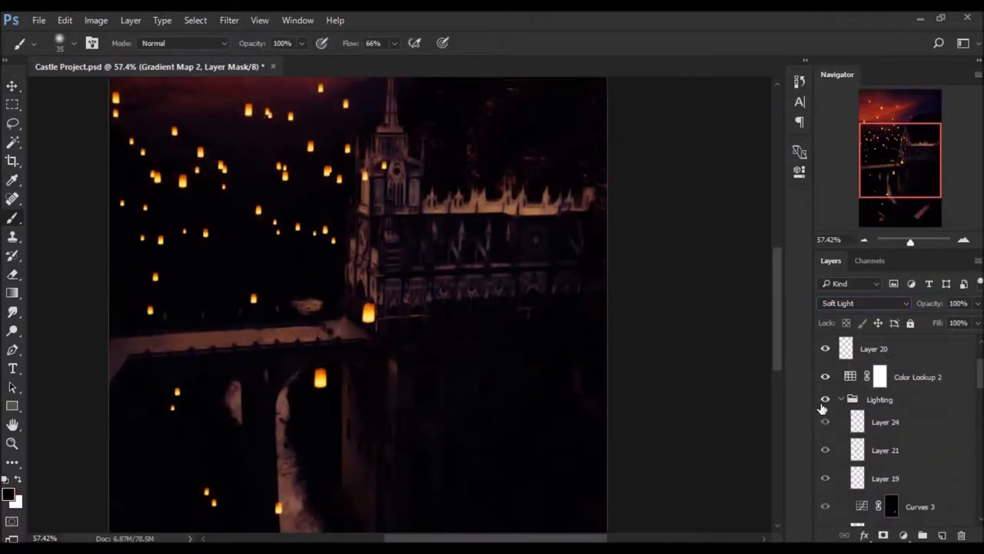
{"action": "left_click", "coordinate": [228, 20]}
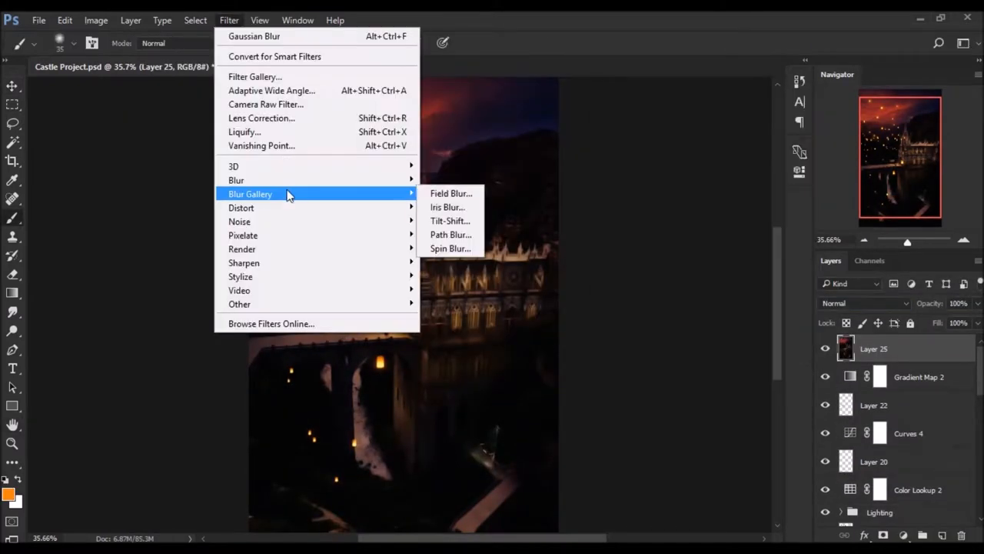
{"action": "left_click", "coordinate": [451, 193]}
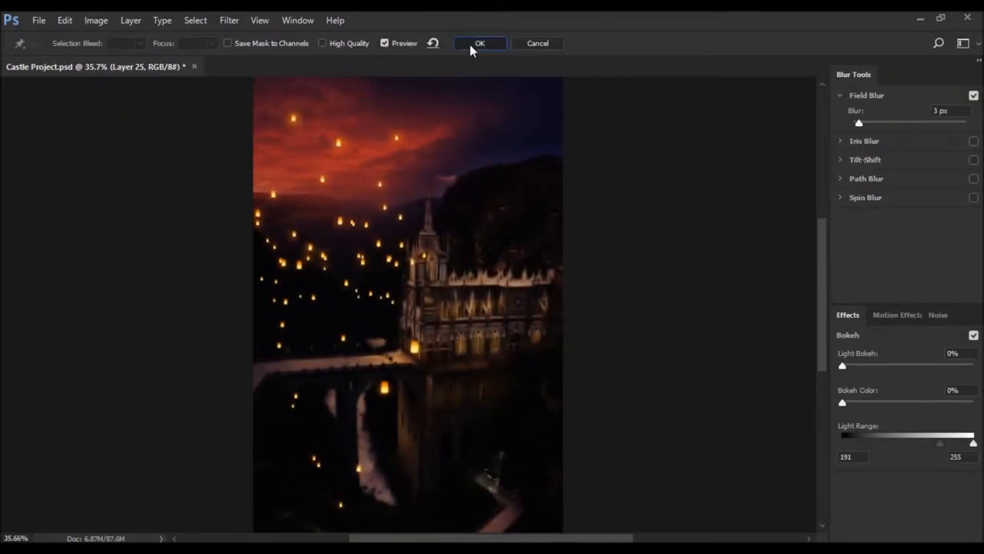